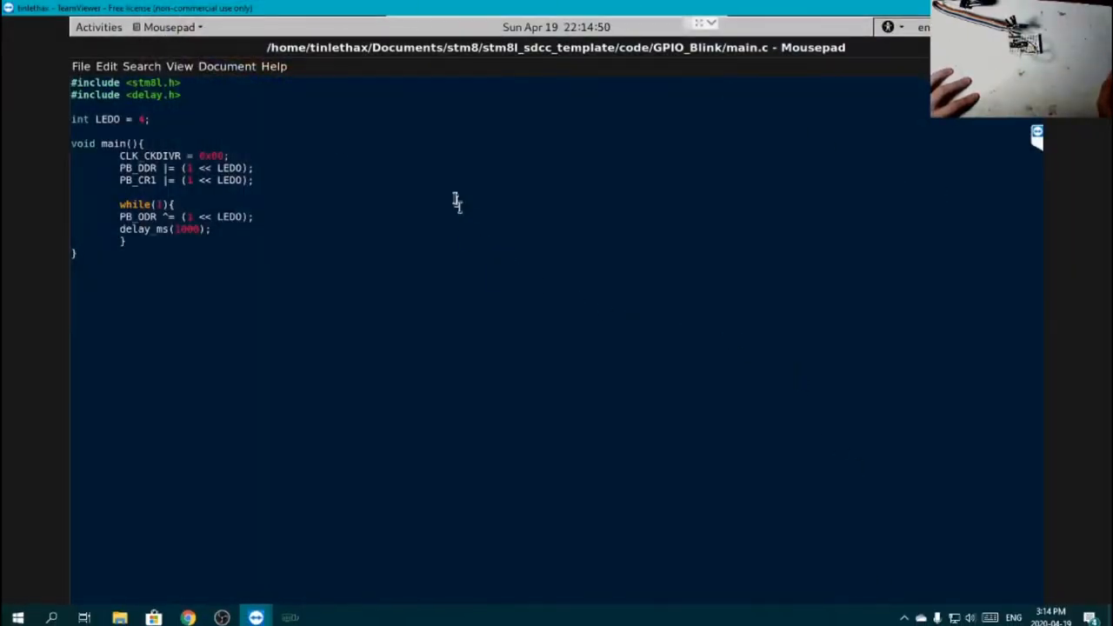
Mark words of main.c for explanation, then replace the CLK_CKDIVR value with 0x00.
double_click(146, 82)
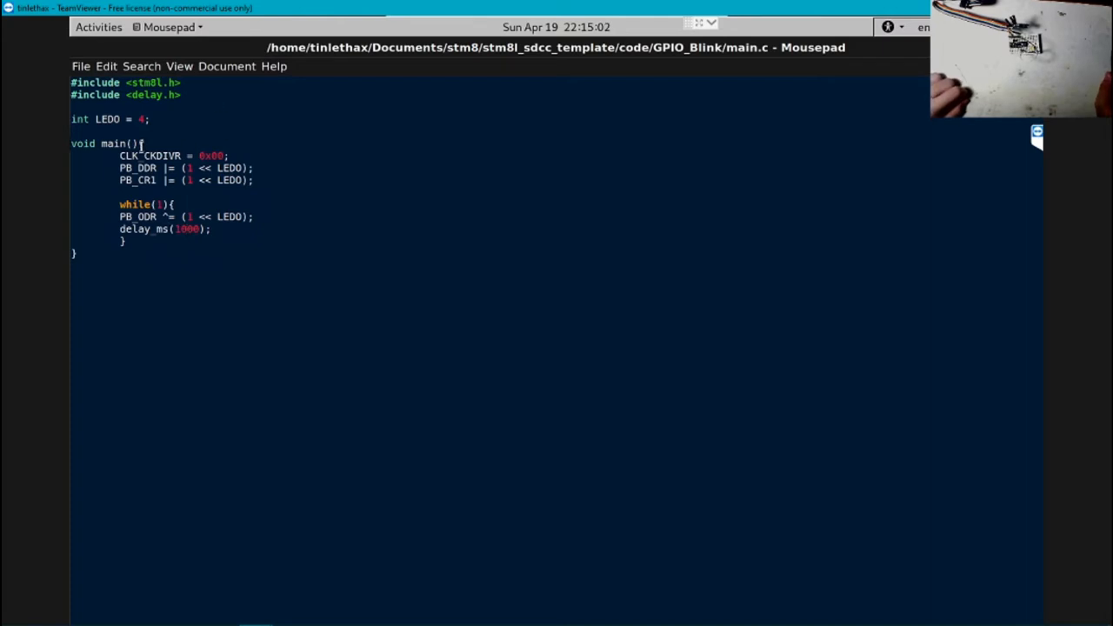
double_click(108, 119)
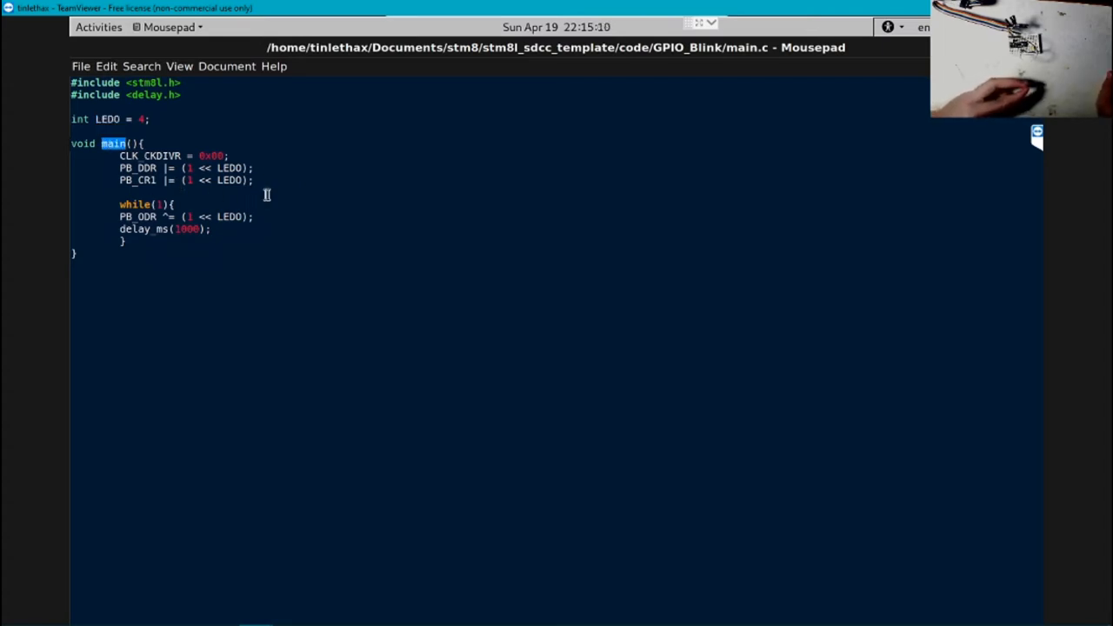
double_click(150, 156)
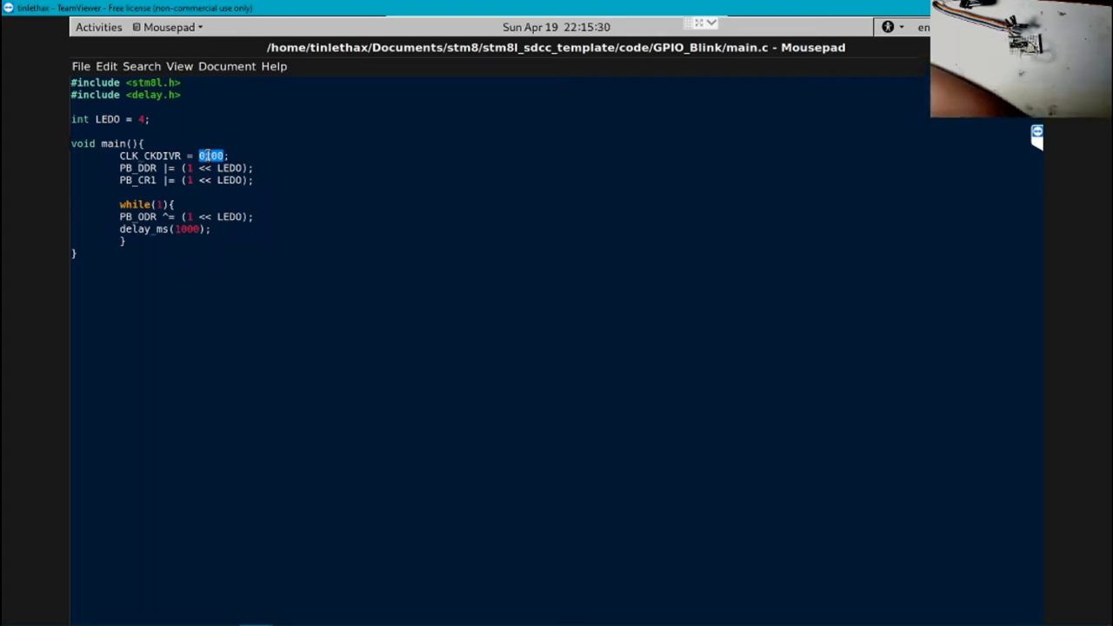
text(0x00)
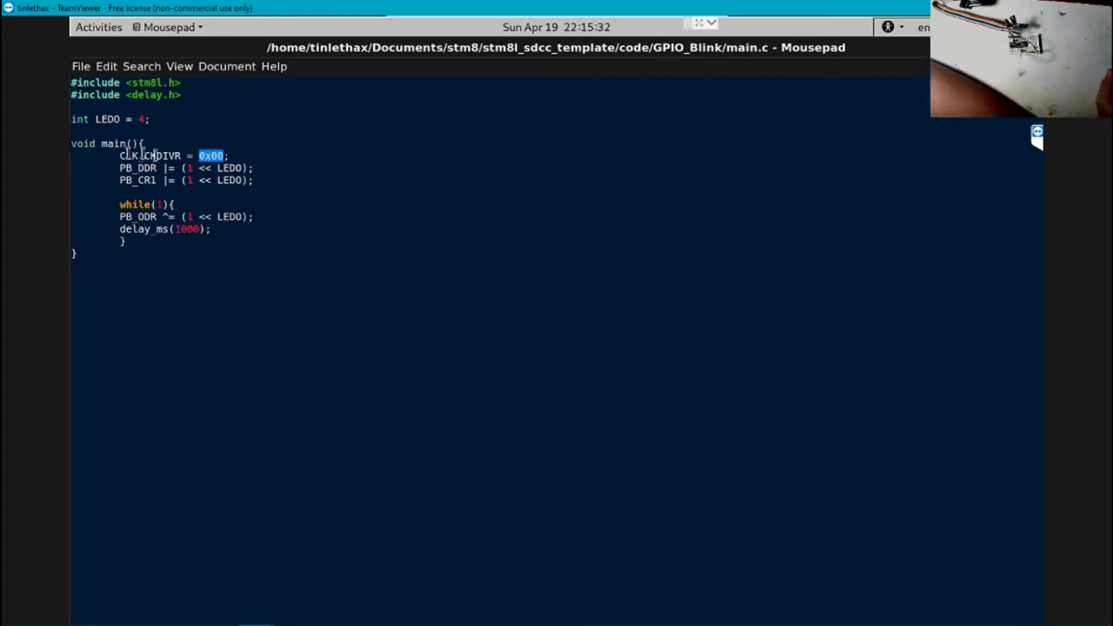
double_click(138, 167)
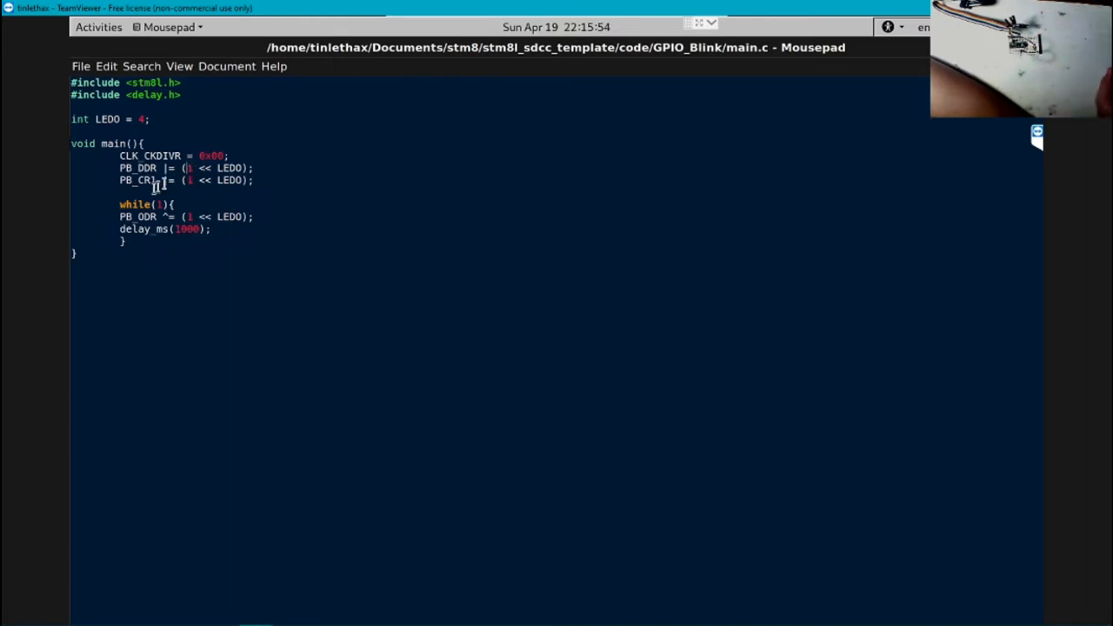
double_click(136, 179)
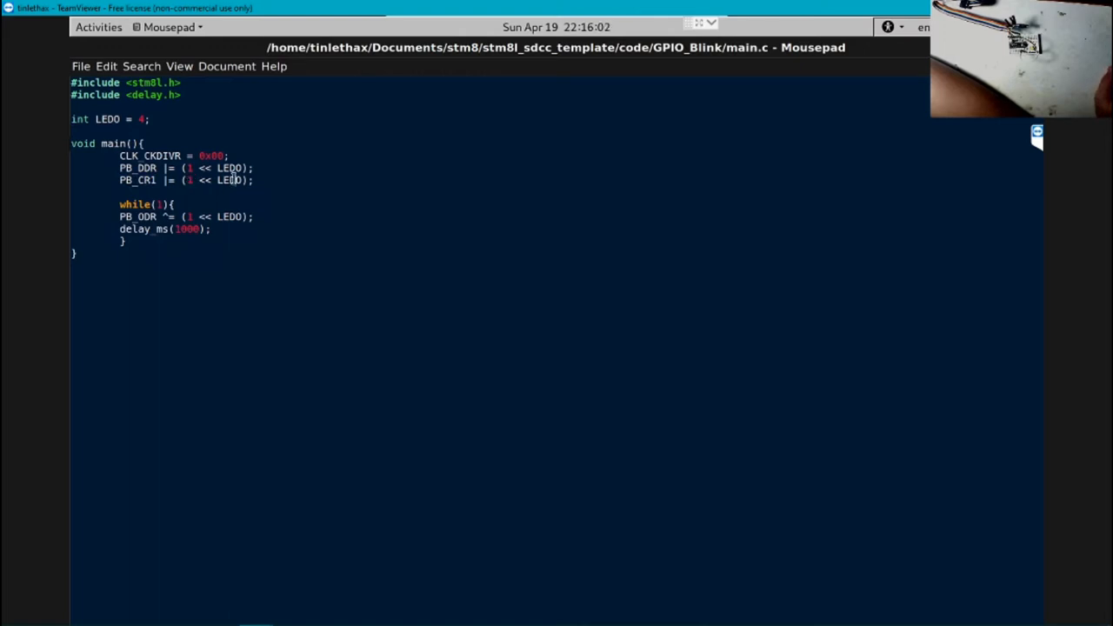
double_click(230, 180)
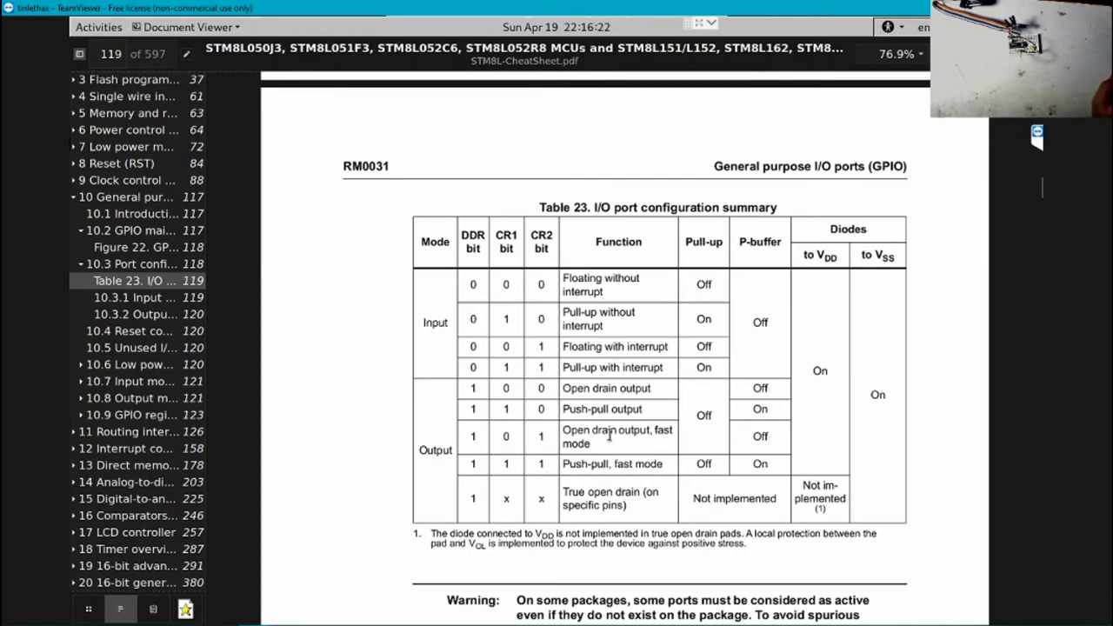
Return from the cheat sheet's Table 23 to the main.c source in Mousepad.
key(Super)
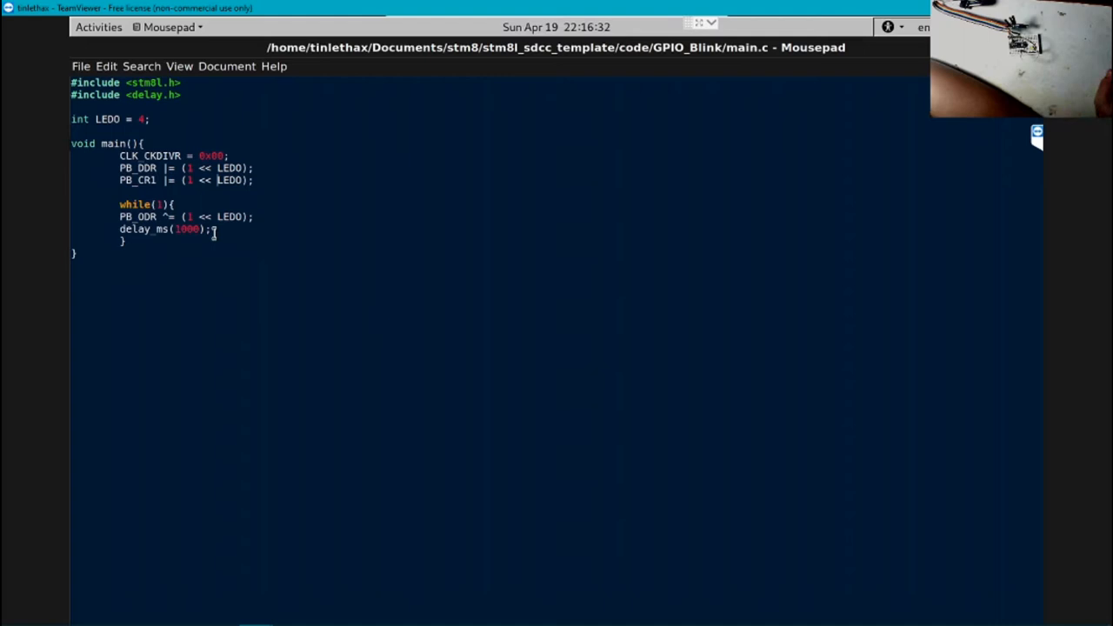
double_click(134, 205)
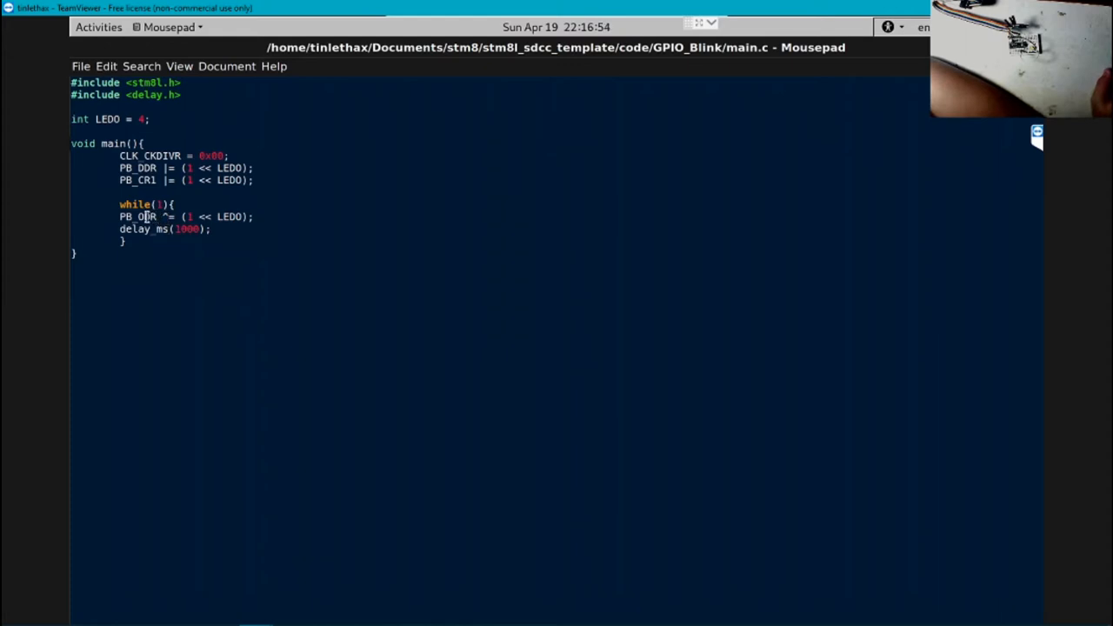
double_click(135, 216)
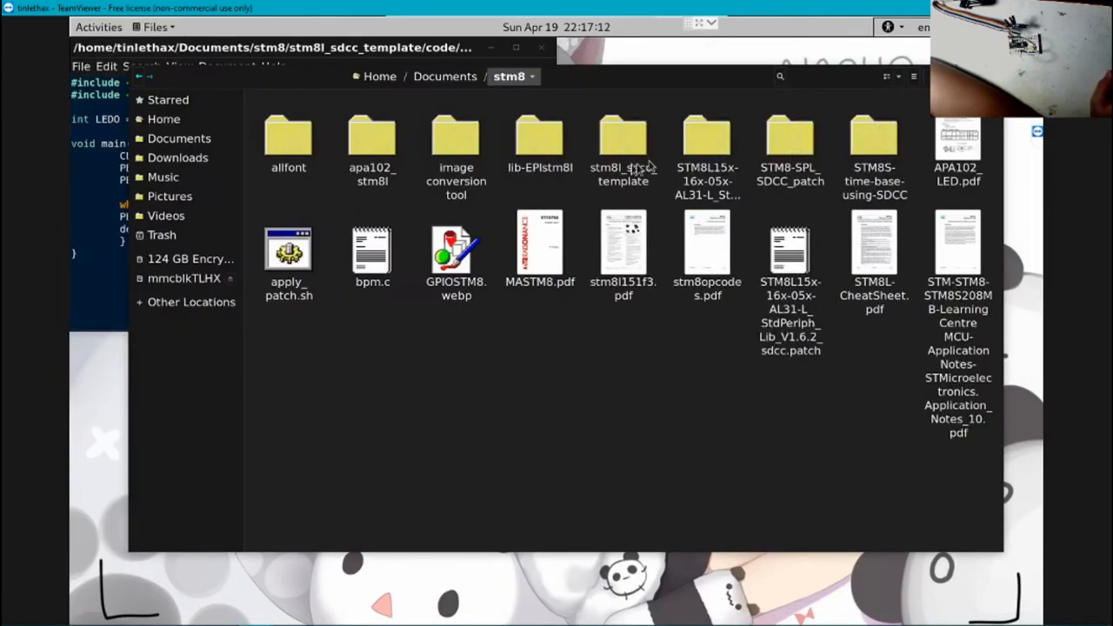
Navigate into stm8l_sdcc_template/code/GPIO_Blink and open a terminal there.
double_click(623, 139)
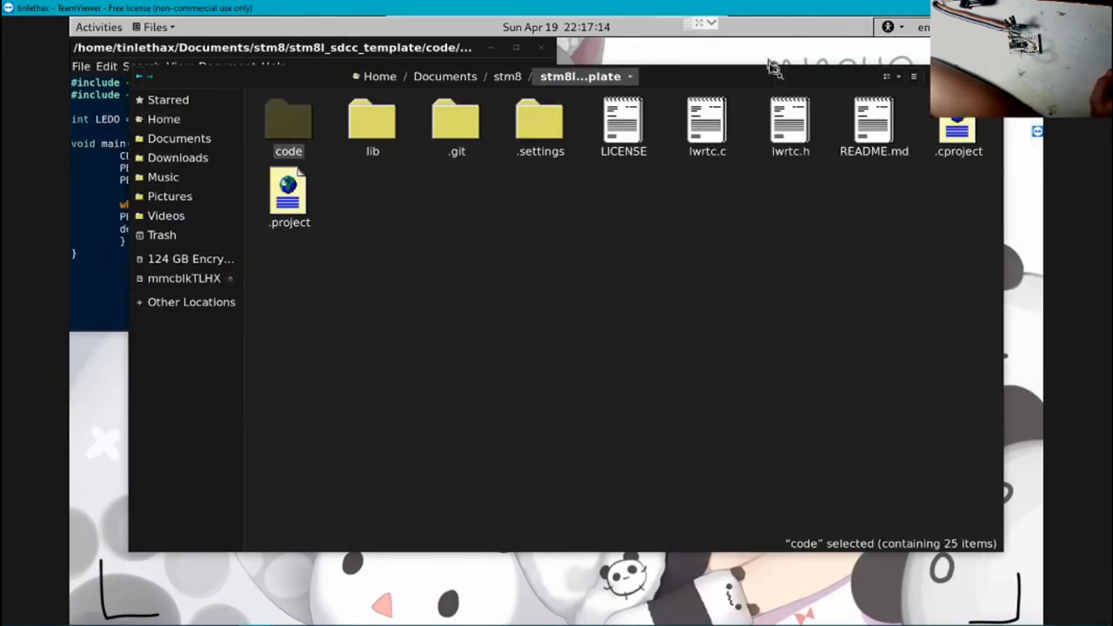
double_click(289, 122)
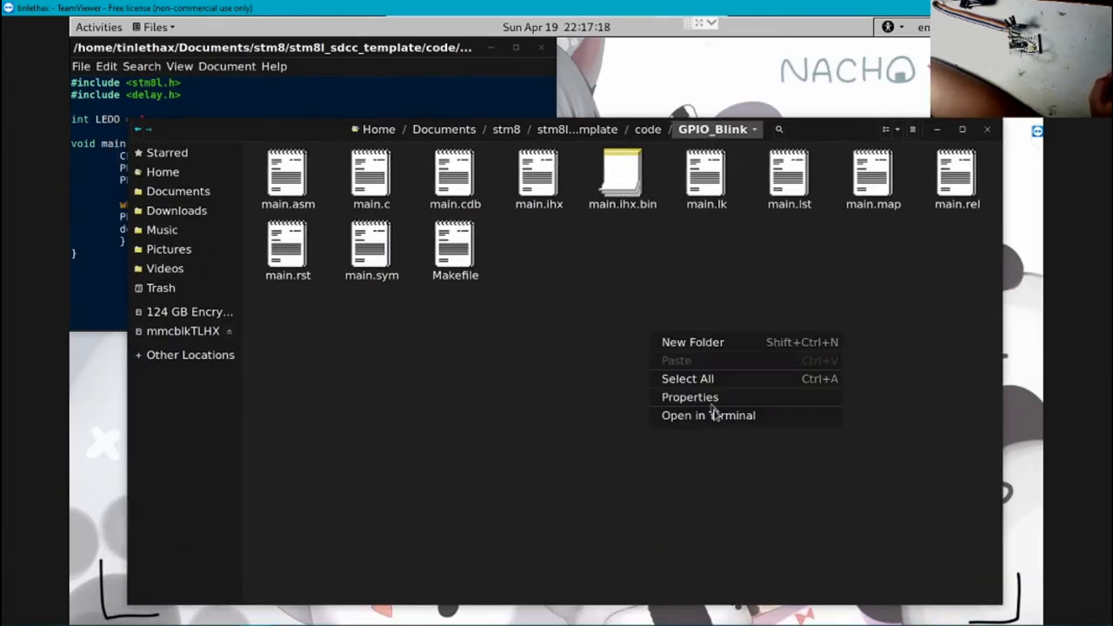
click(708, 414)
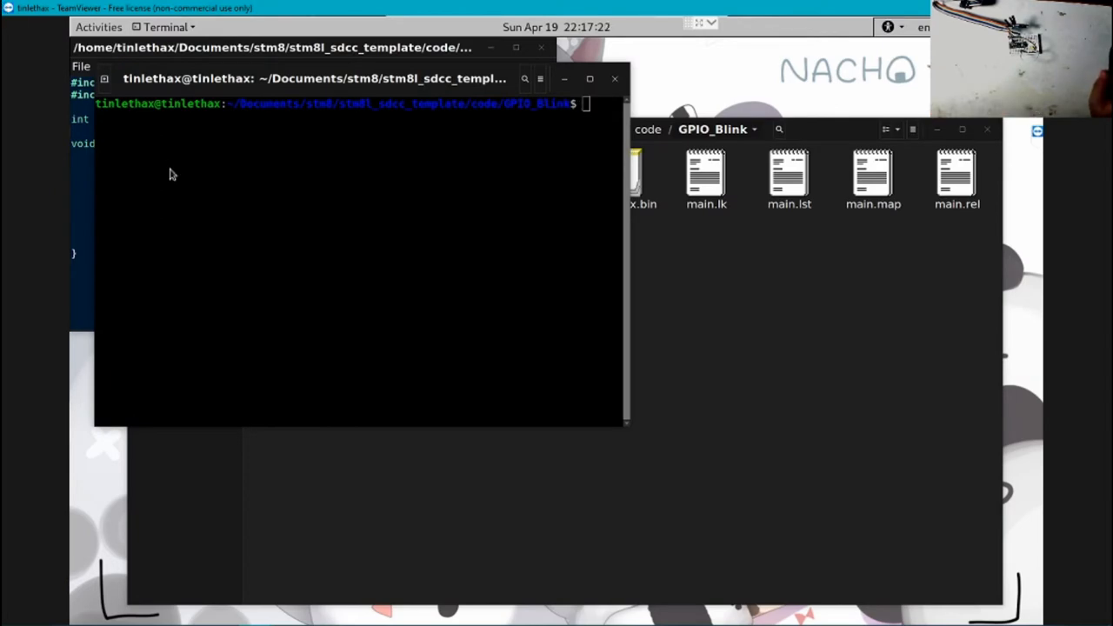
Run make clean in the GPIO_Blink terminal before rebuilding with make all.
click(98, 28)
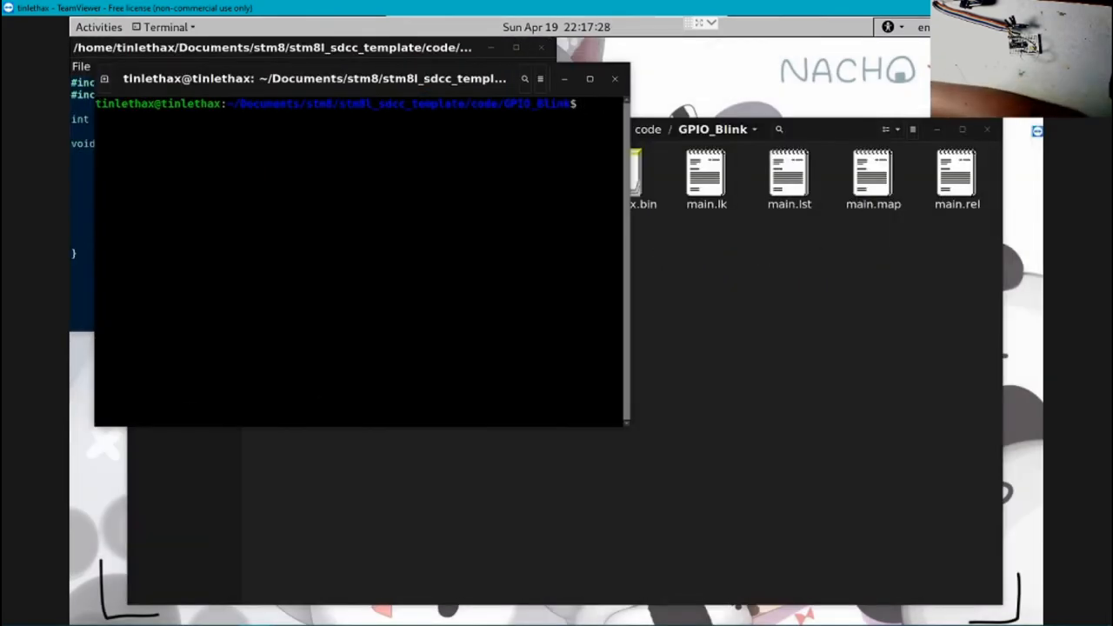
text(make clean)
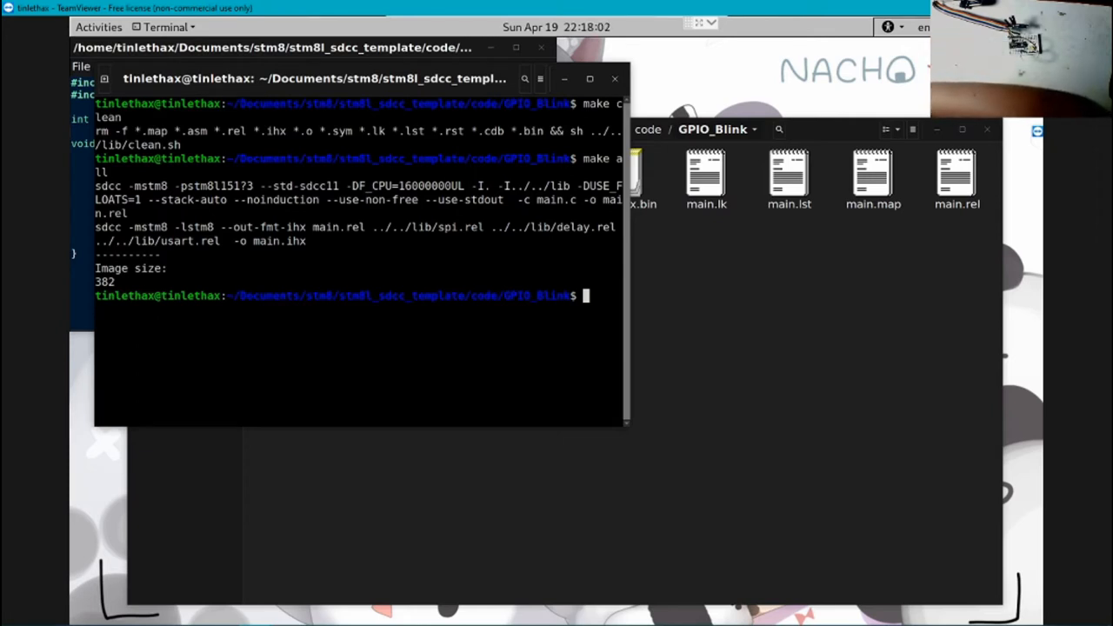
Run make flash, then run it again after the USB device error.
text(make flash)
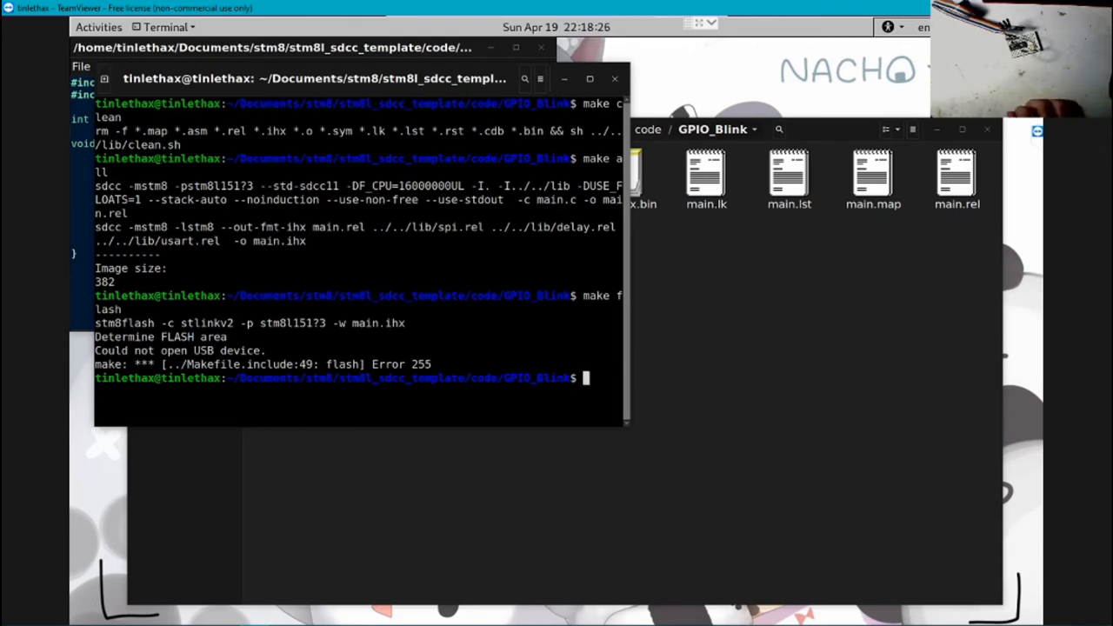
text(make flash)
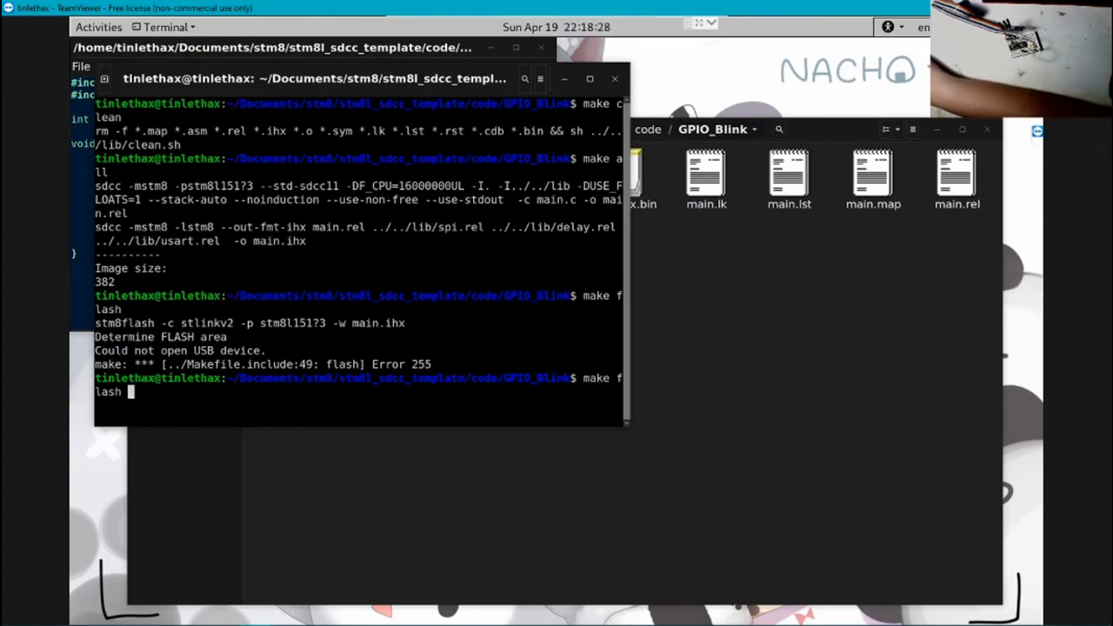
key(Return)
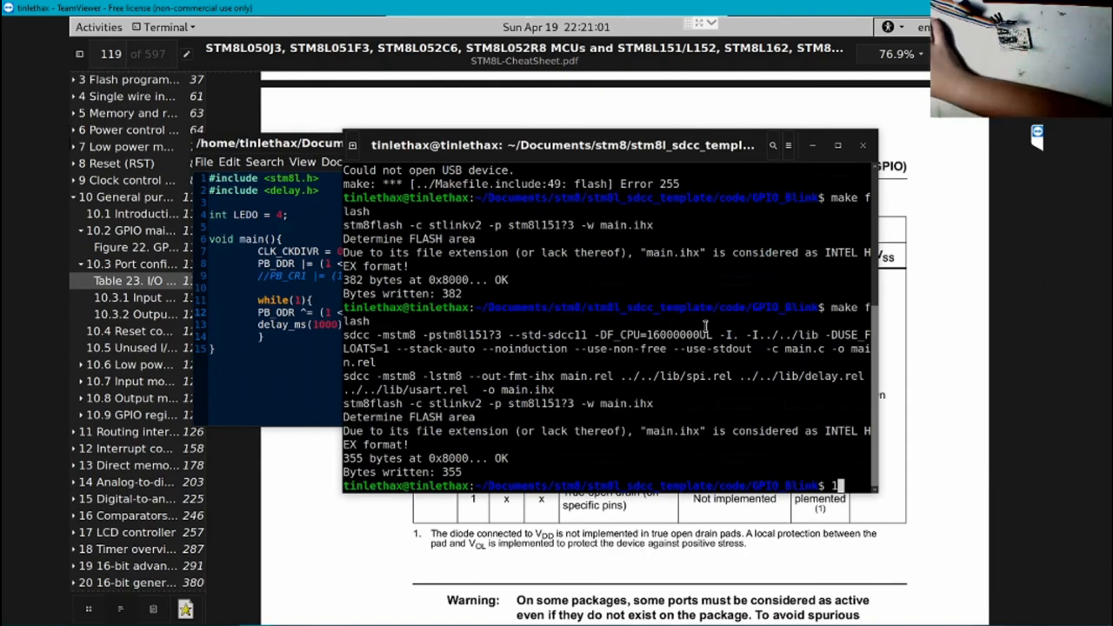
Start typing a new command beginning with '21' at the prompt after the 355-byte flash.
text(21)
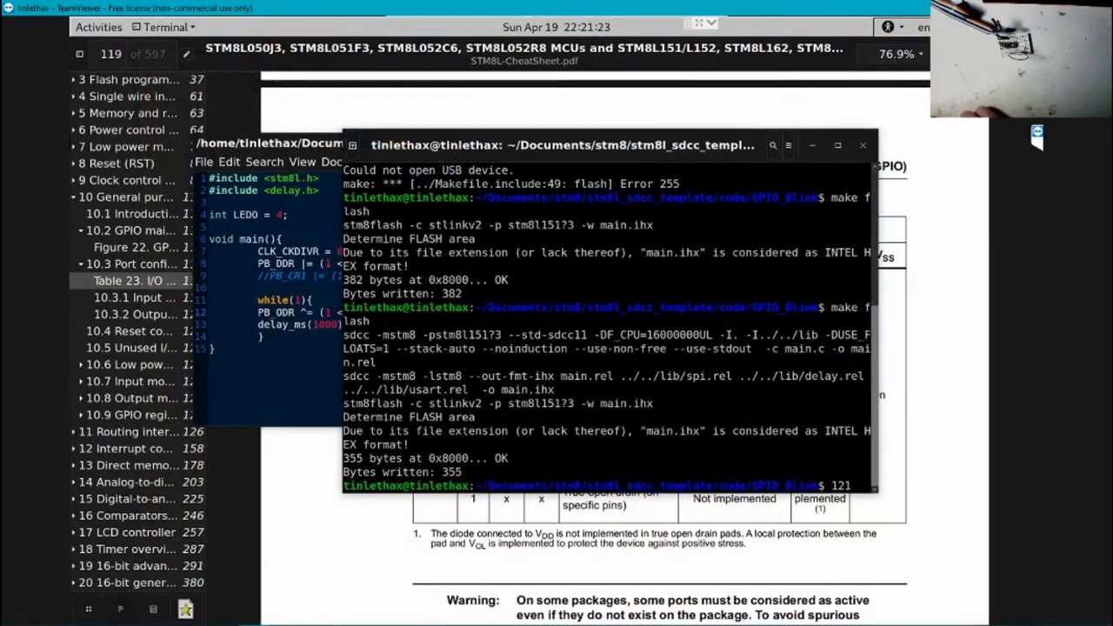